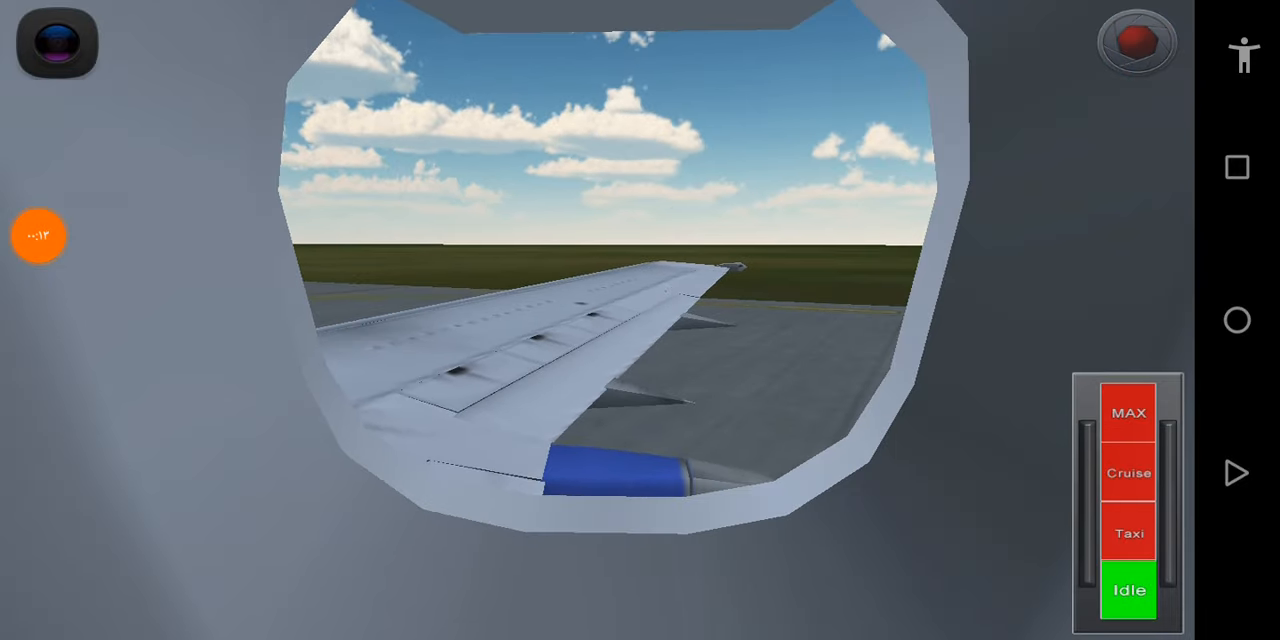
# Switch the camera from the passenger wing window to the 737 cockpit view.
pyautogui.click(56, 44)
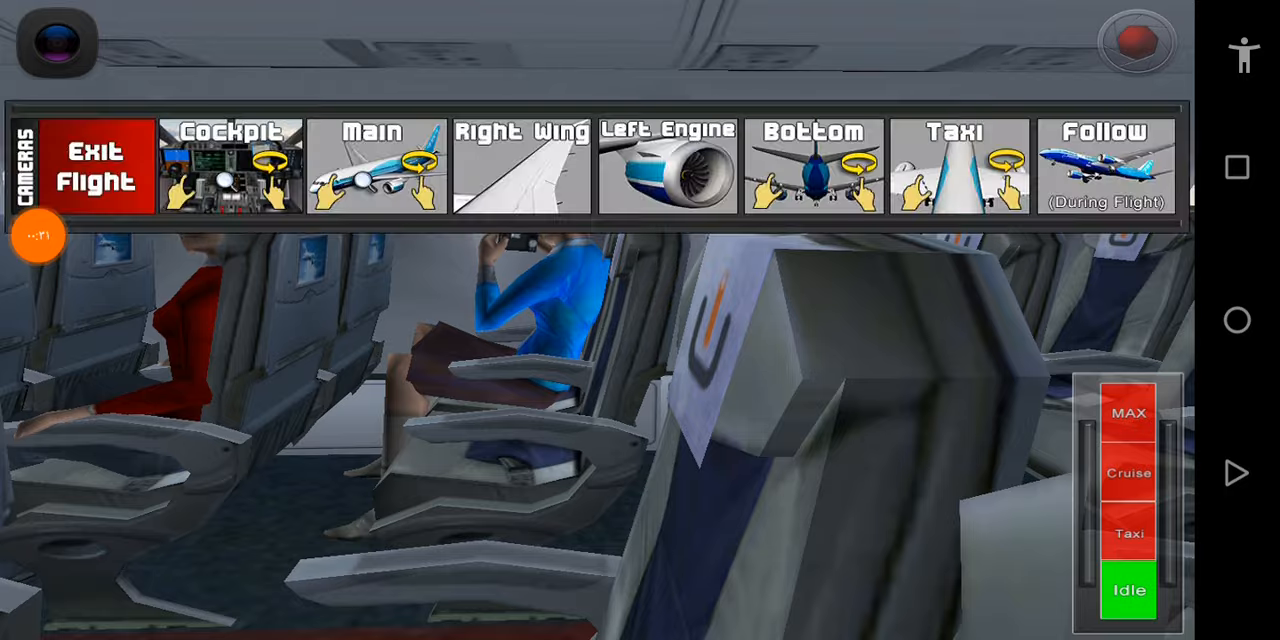
pyautogui.click(228, 164)
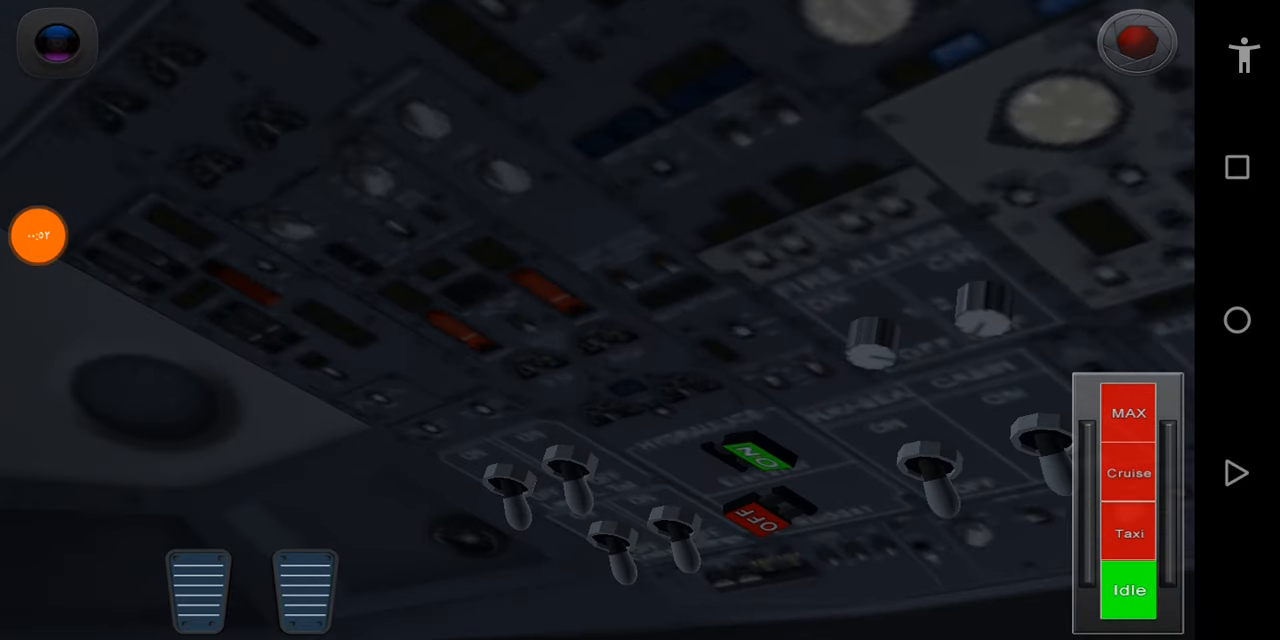
# Bring up the ground services menu with fuel, pushback, takeoff and landing options.
pyautogui.click(770, 510)
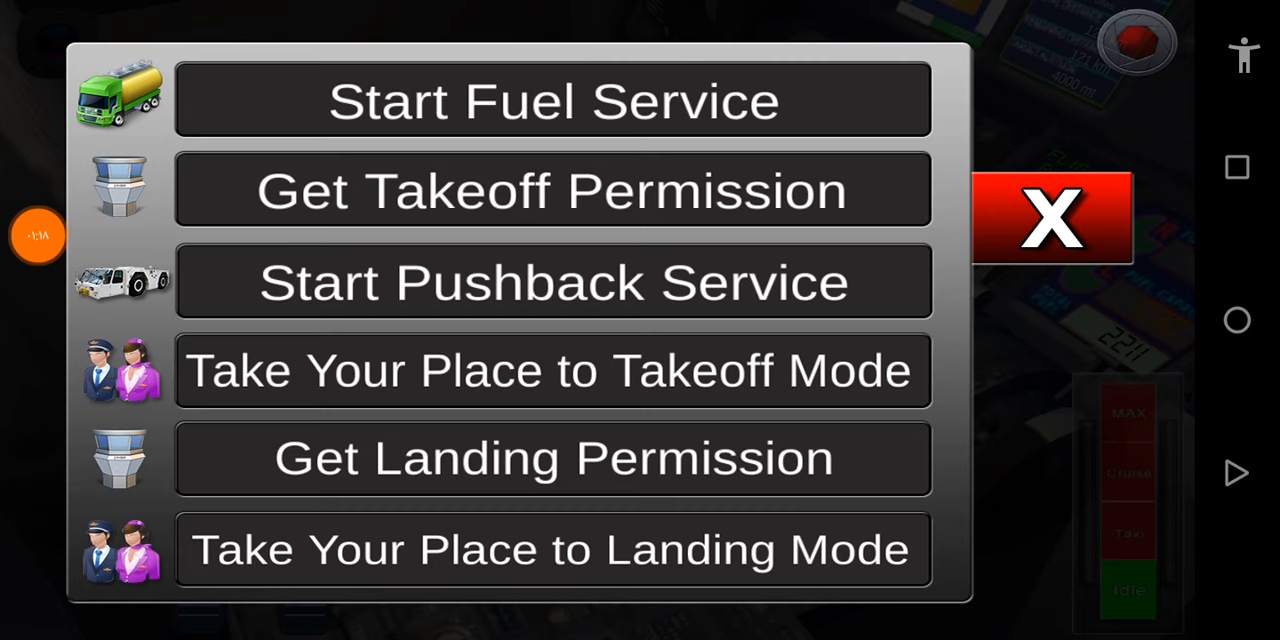
# Start the fuel service for the 737 from the services menu.
pyautogui.click(1050, 218)
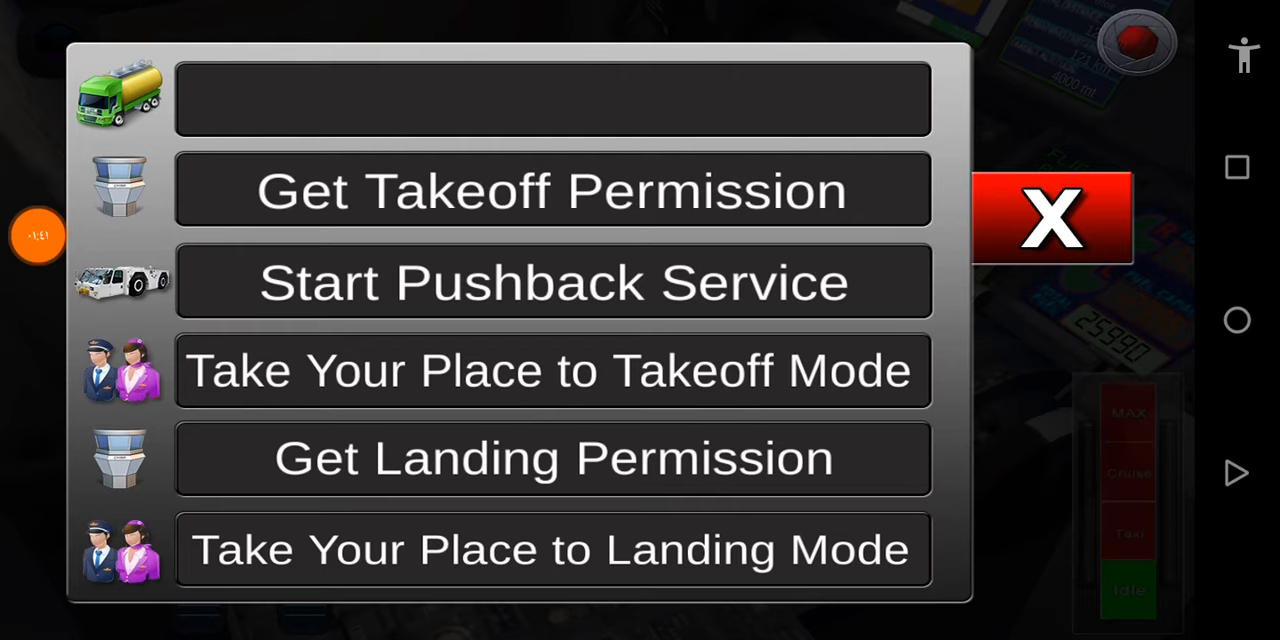
# Start the pushback service so the 737 leaves the gate onto the apron at taxi power.
pyautogui.click(1052, 216)
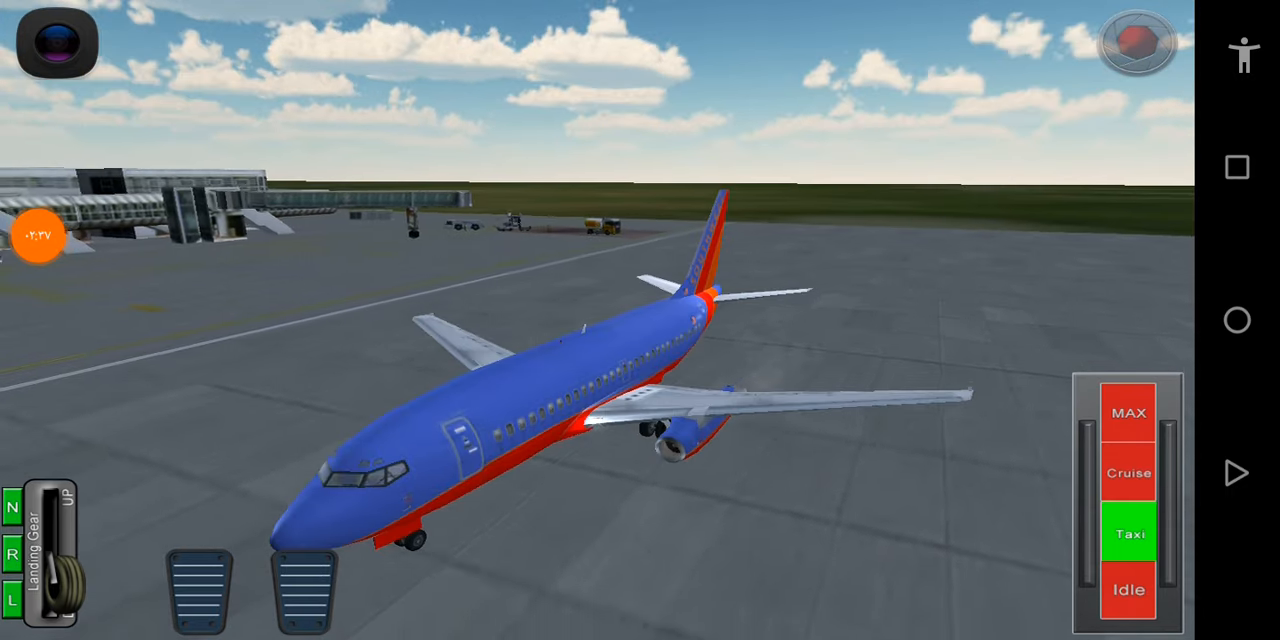
# Switch to the Taxi camera behind the plane and taxi out along the taxiway centreline.
pyautogui.click(56, 44)
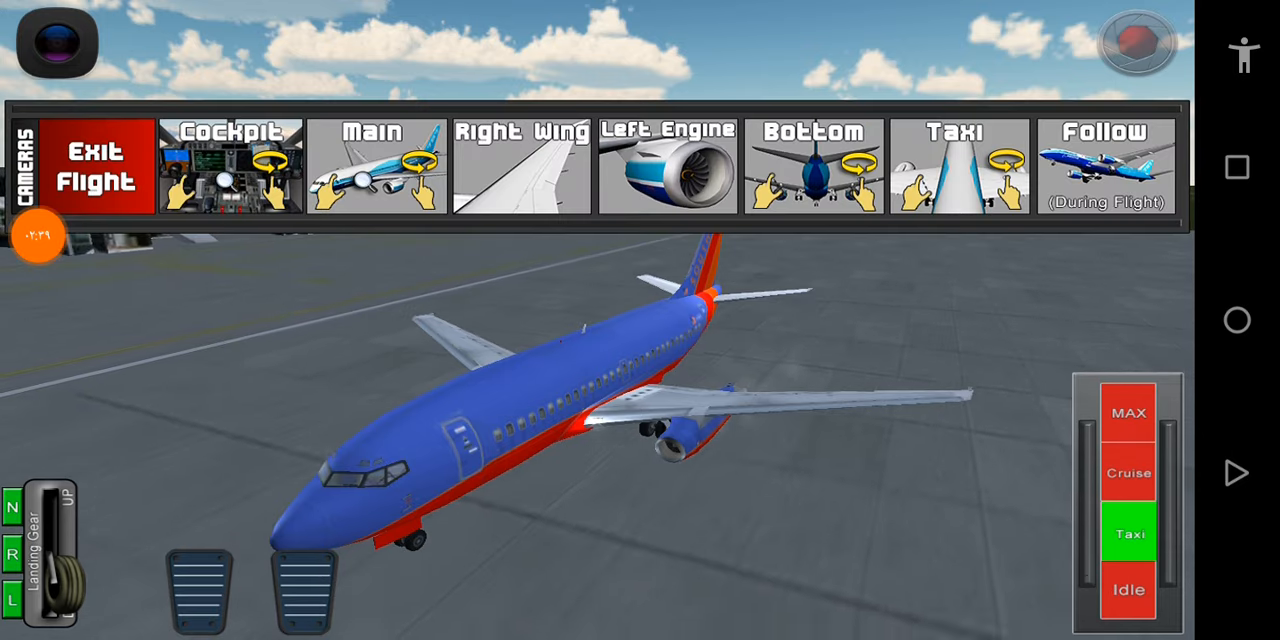
pyautogui.click(232, 164)
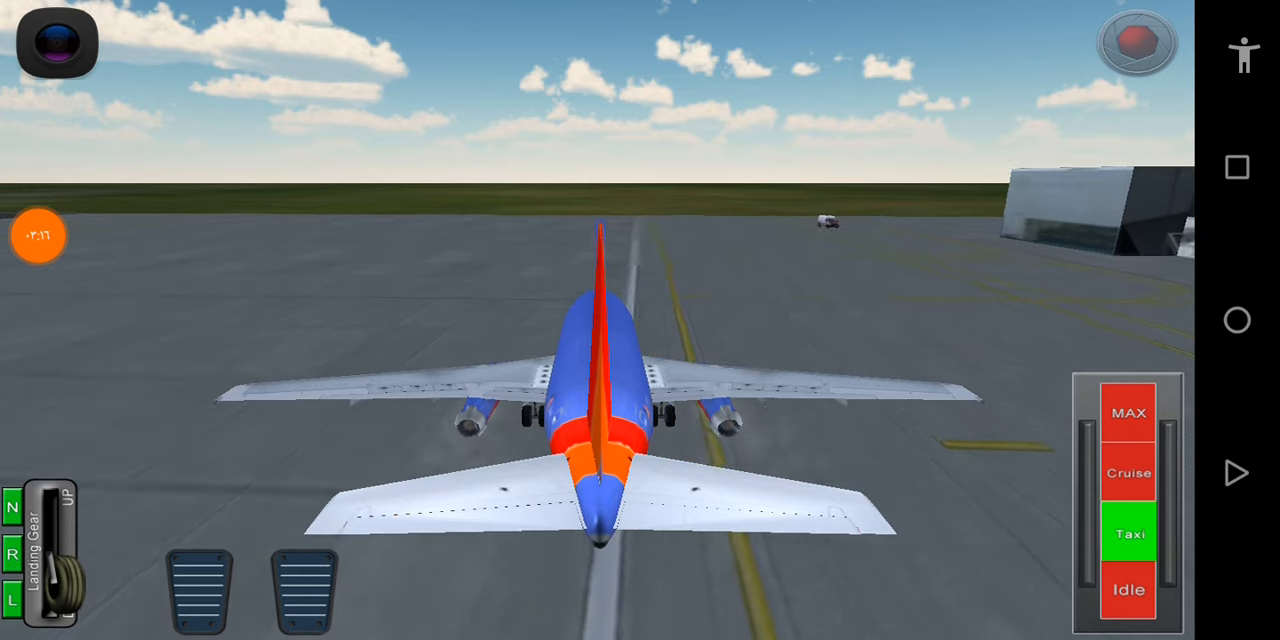
pyautogui.click(56, 44)
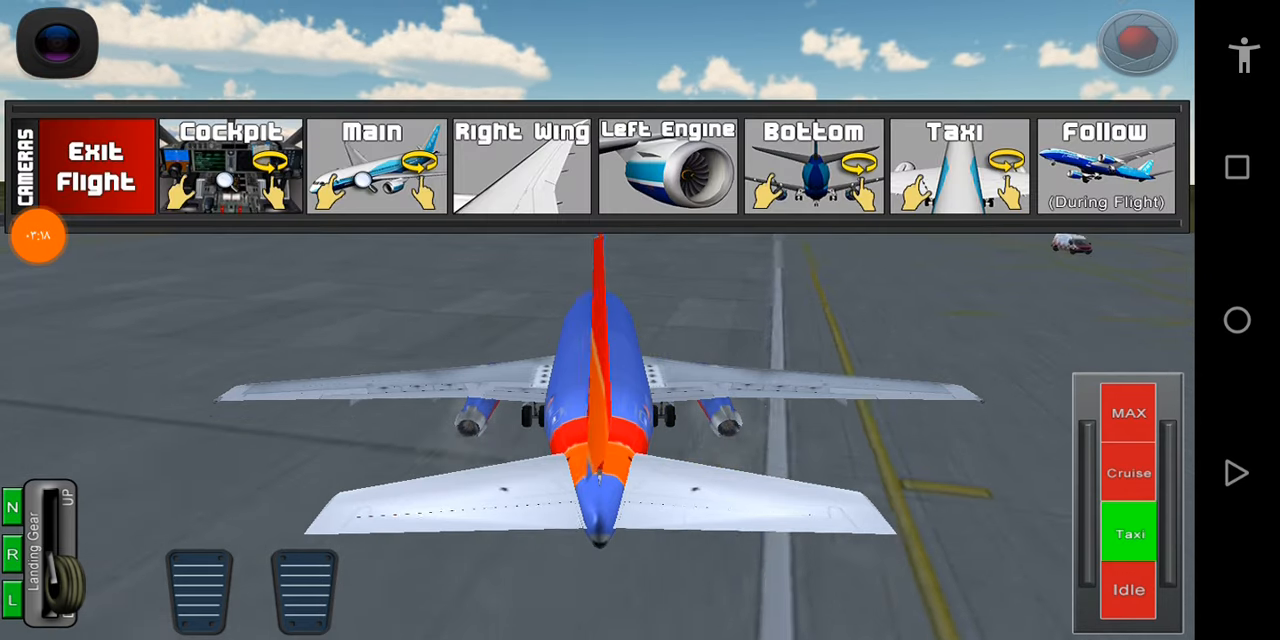
# Line the 737 up on the runway at idle and return to the cockpit view for takeoff.
pyautogui.click(230, 164)
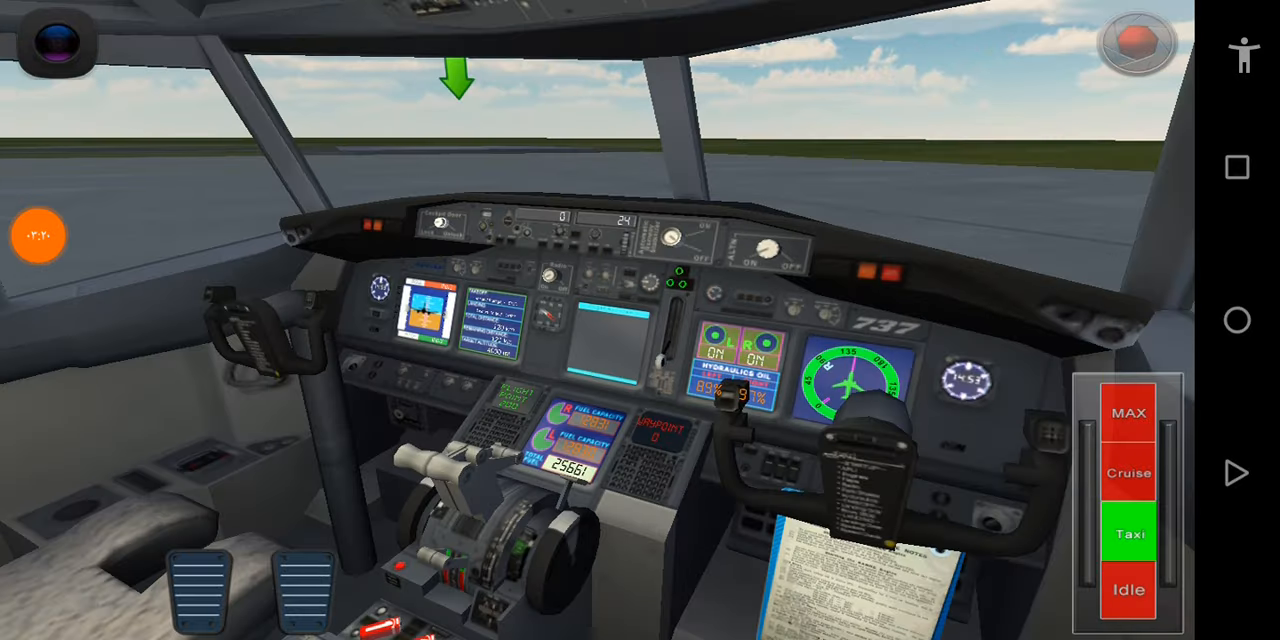
pyautogui.click(56, 48)
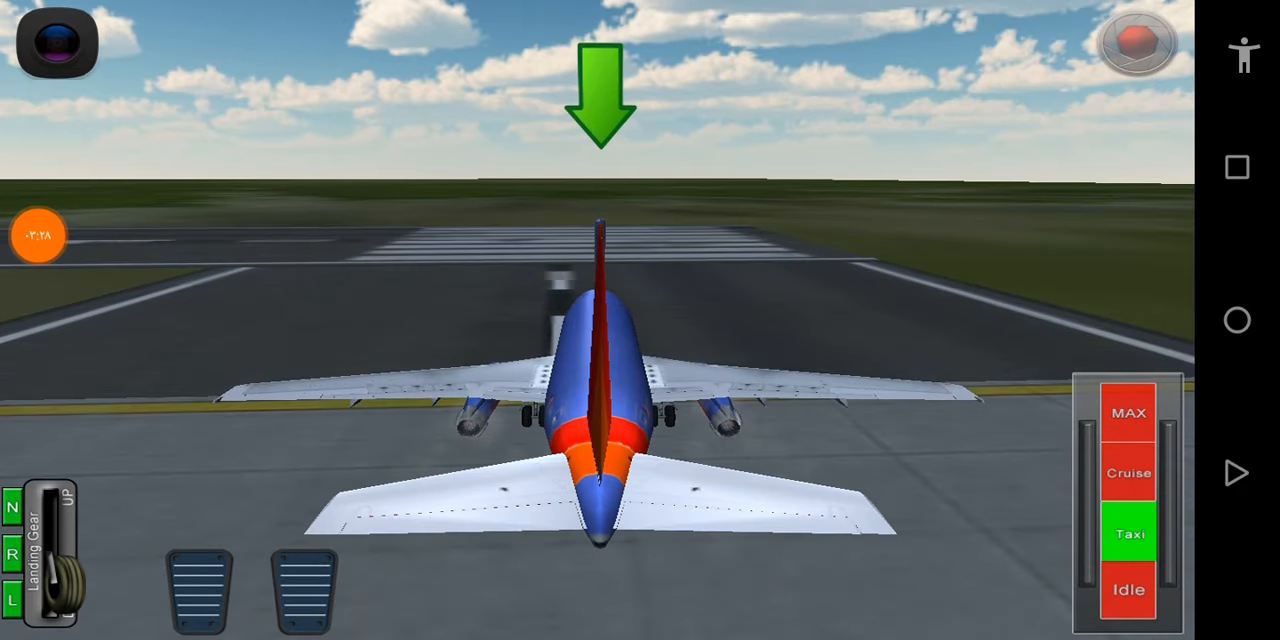
pyautogui.click(1128, 588)
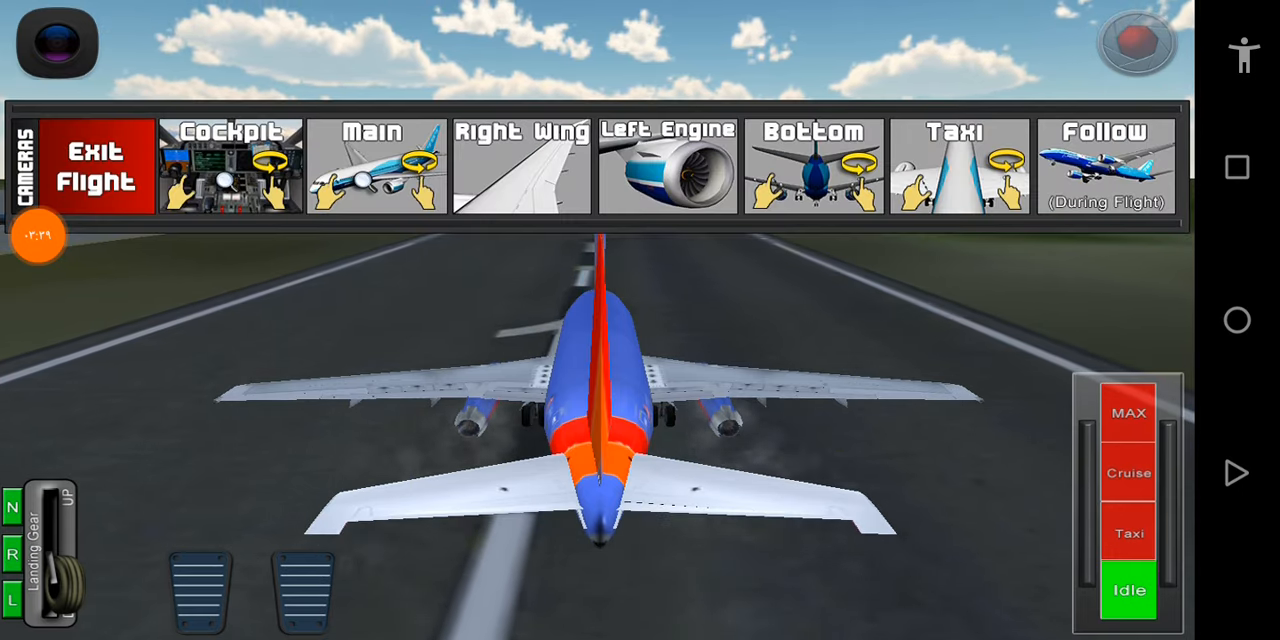
pyautogui.click(228, 164)
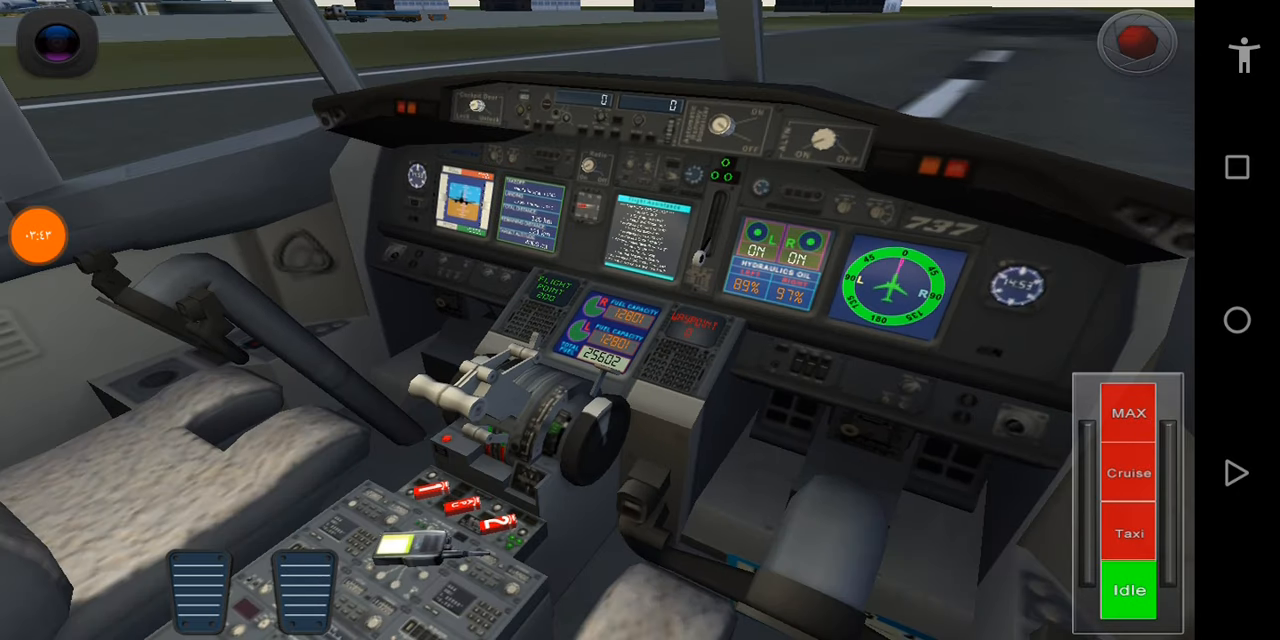